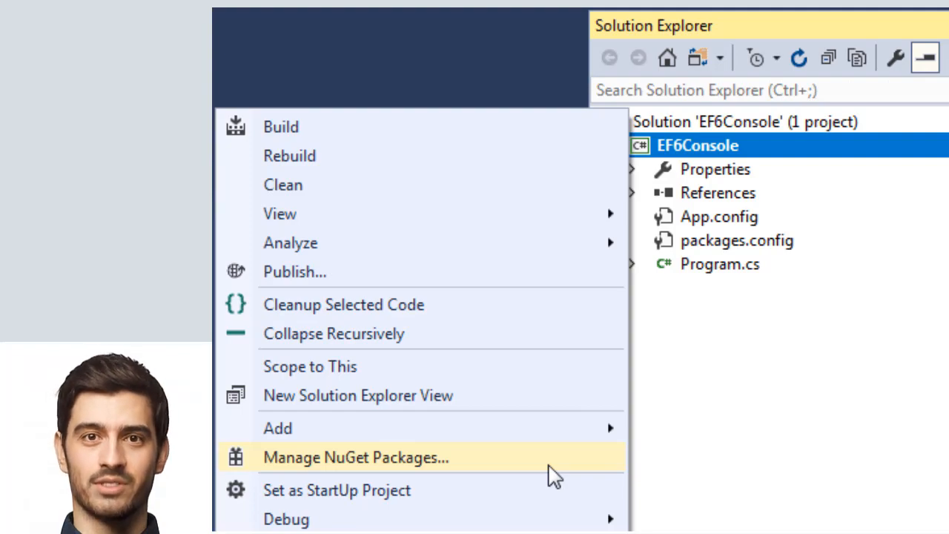
- Manage NuGet packages for the EF6Console project and search Browse for entityframework
click(356, 457)
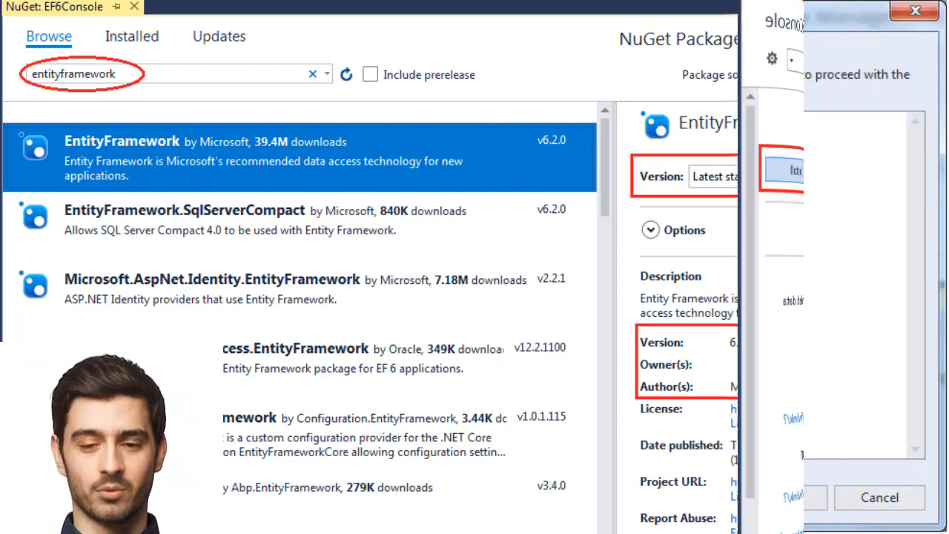
- Begin installing EntityFramework 6.2.0, bringing up the Preview of pending changes
click(784, 170)
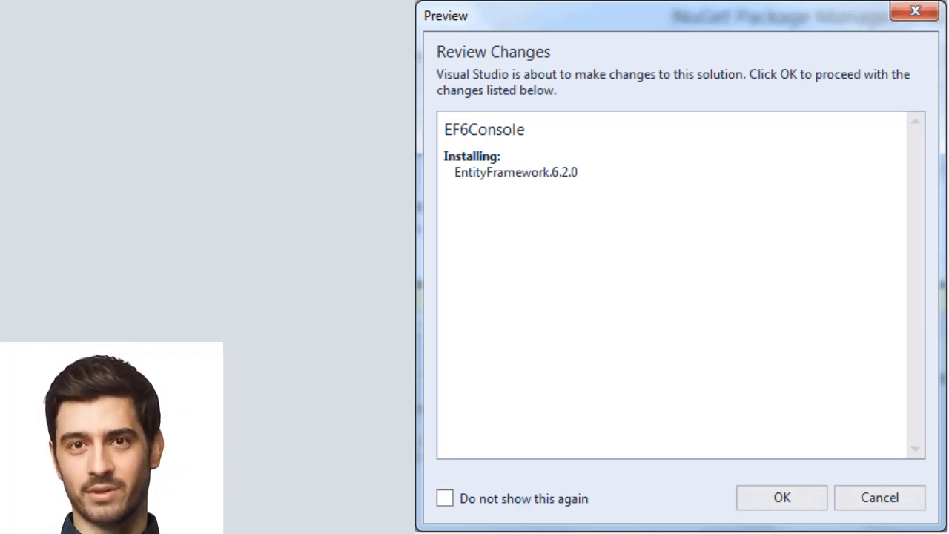
- Confirm the pending changes and accept the license so EntityFramework 6.2.0 installs into EF6Console
click(782, 497)
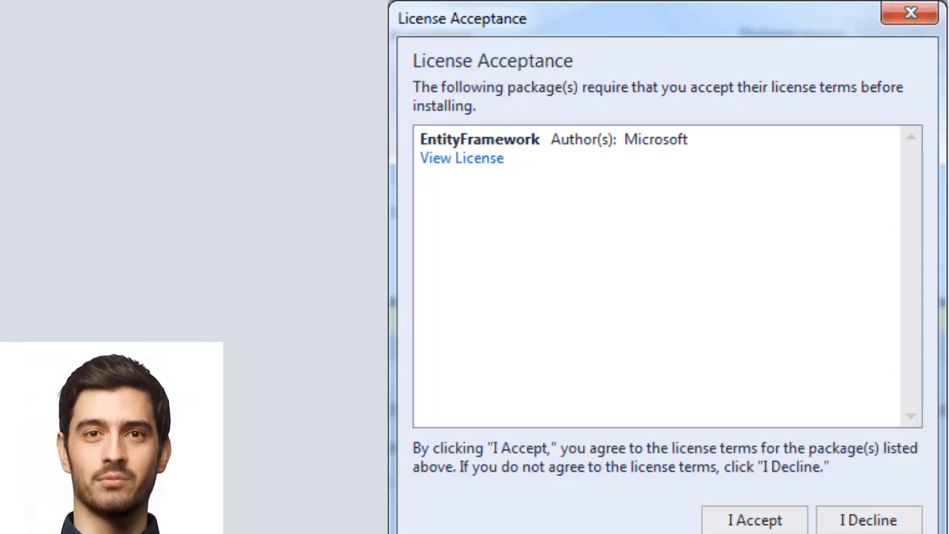
click(755, 519)
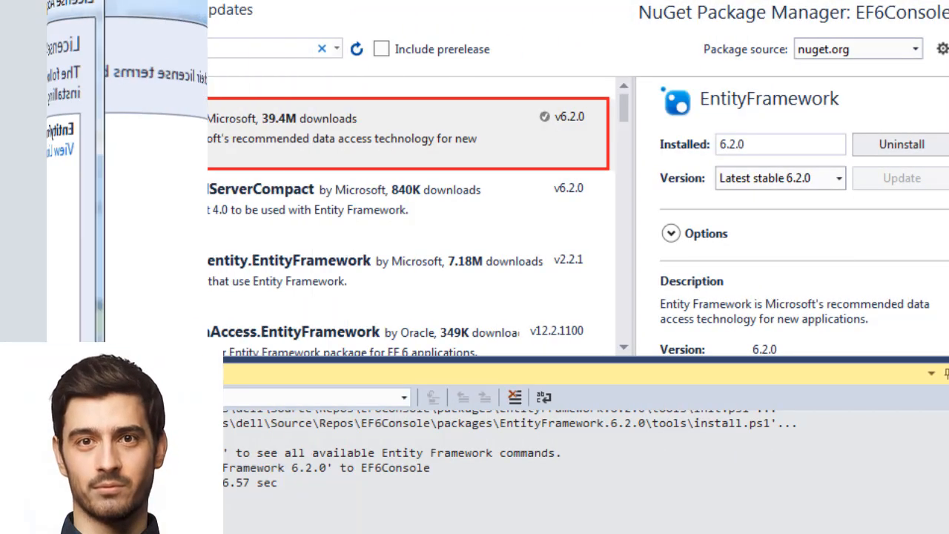